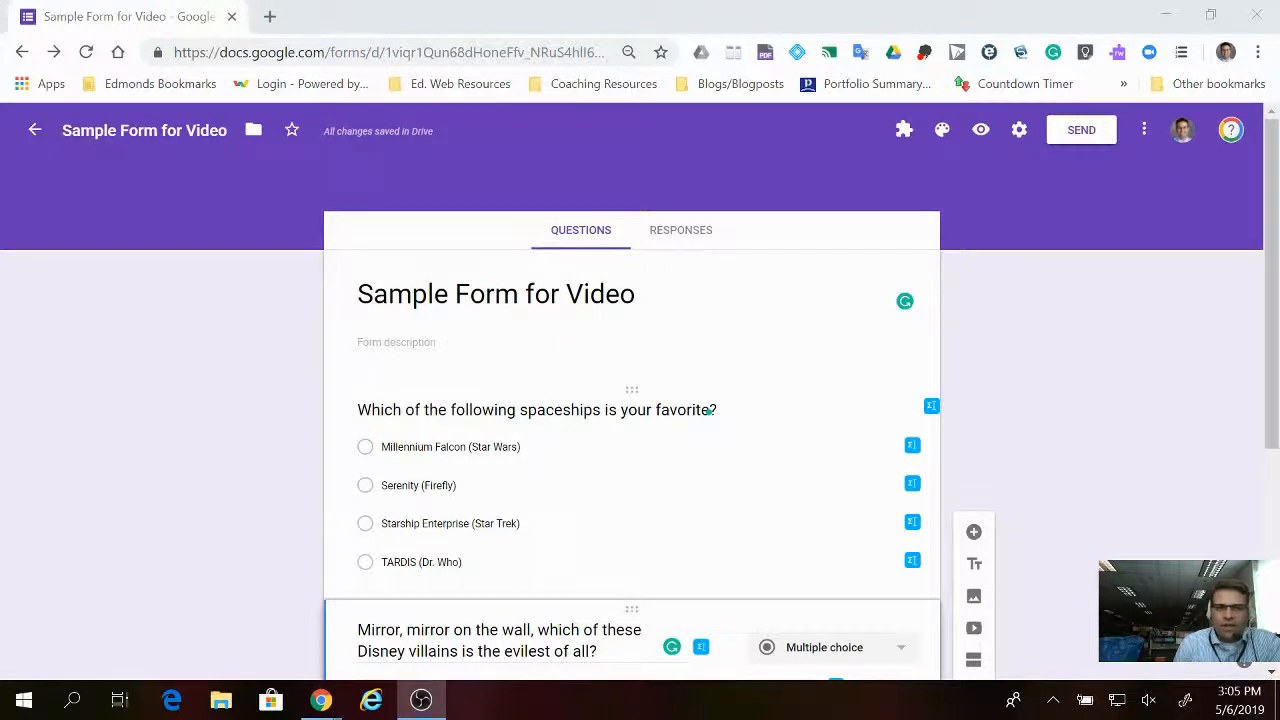
pyautogui.moveTo(471, 429)
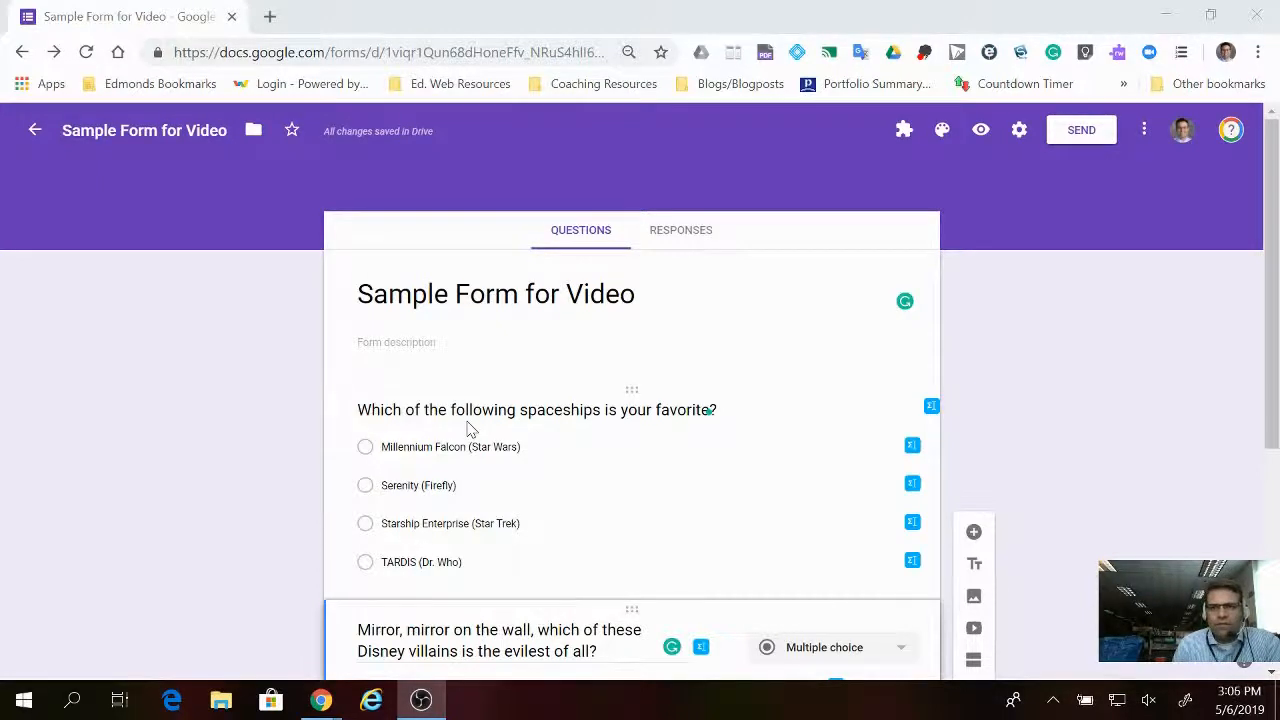
pyautogui.moveTo(1144, 140)
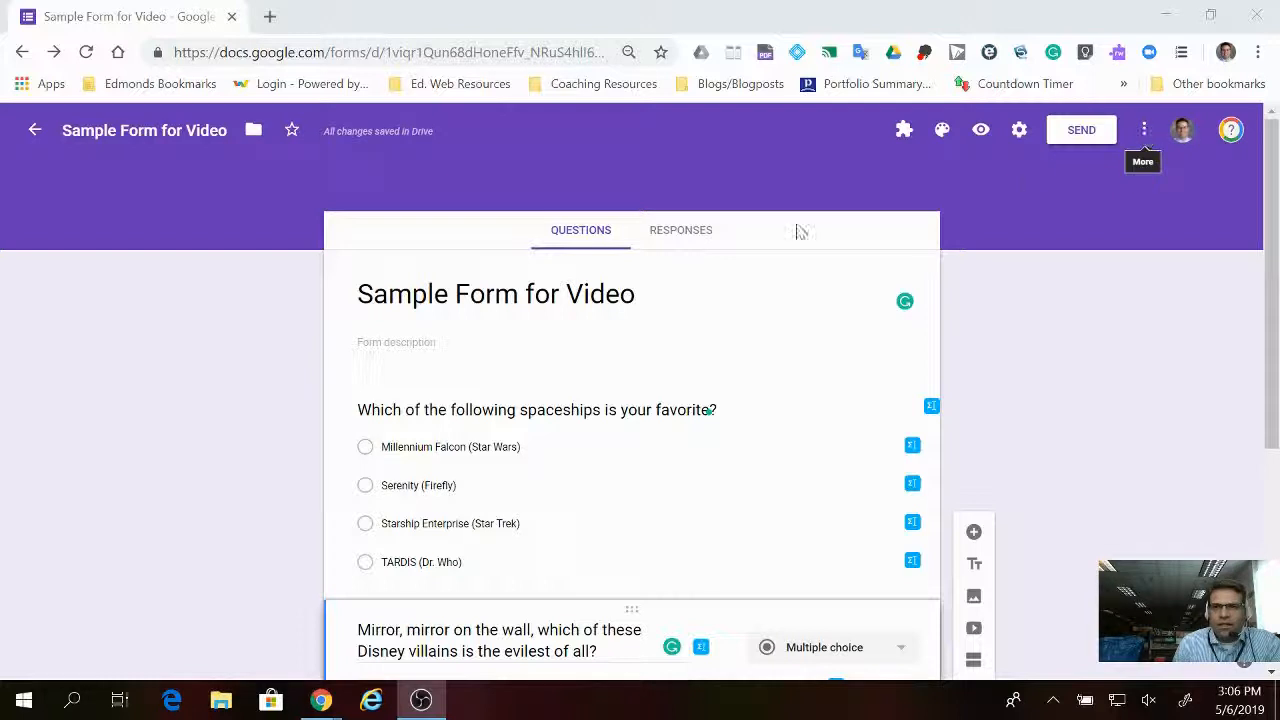
pyautogui.moveTo(1142, 129)
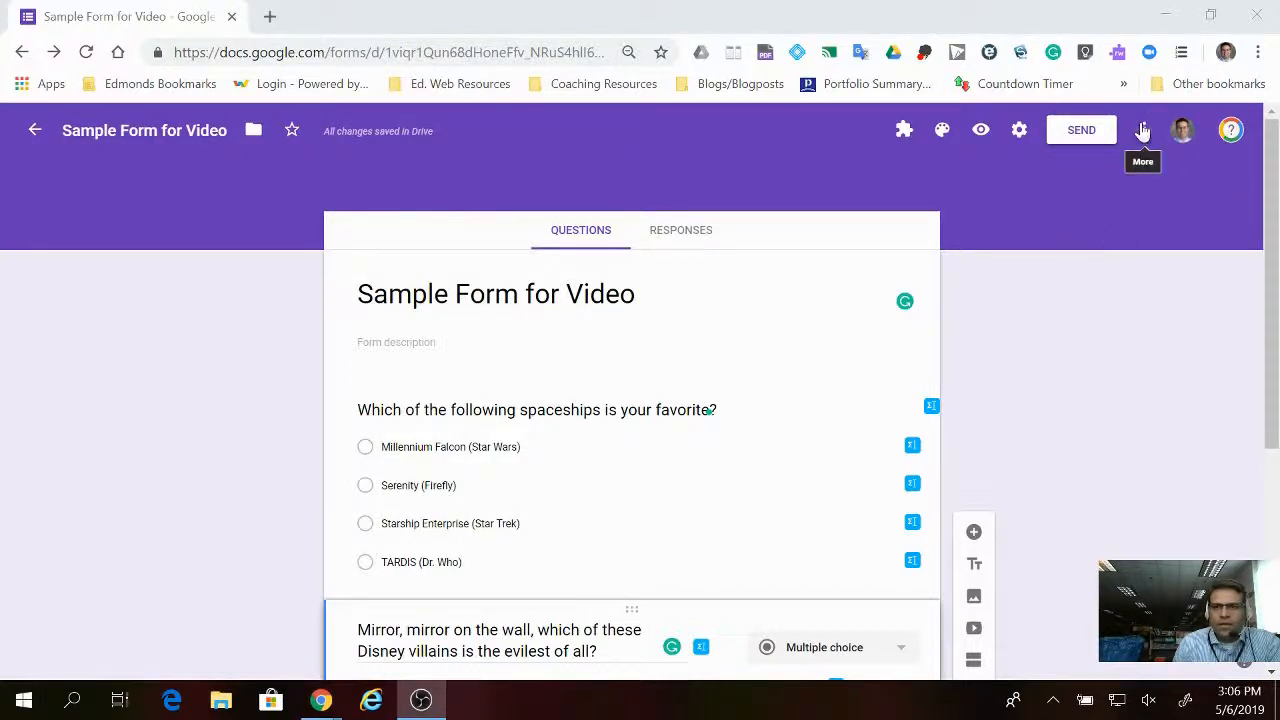
# - Search the add-on store for 'formrecyler', then close the store
pyautogui.click(1142, 130)
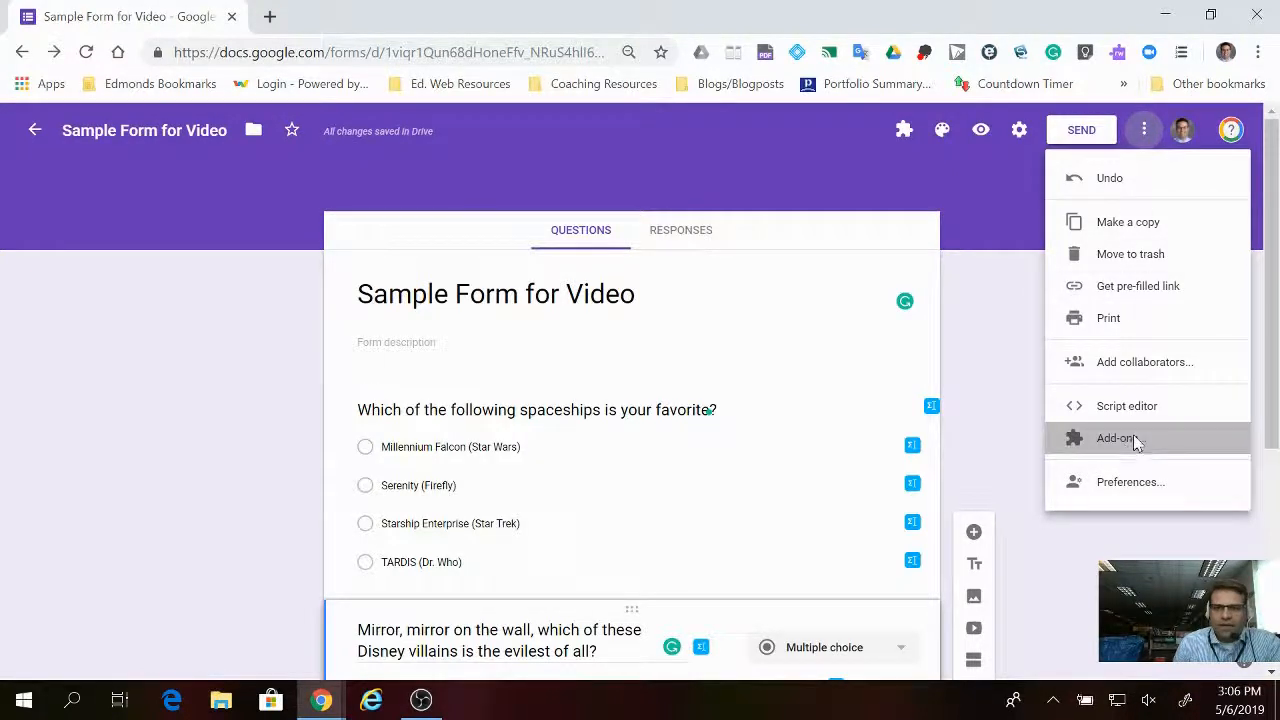
pyautogui.click(1115, 438)
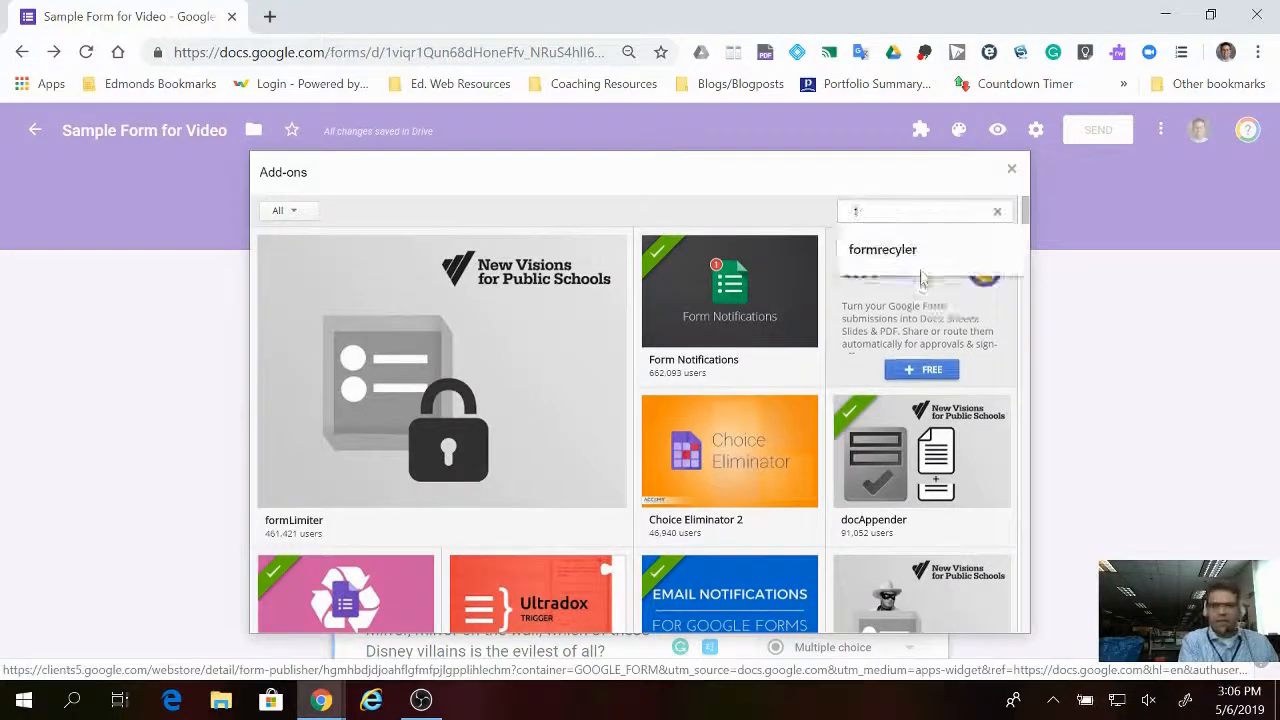
pyautogui.write('formrecyler')
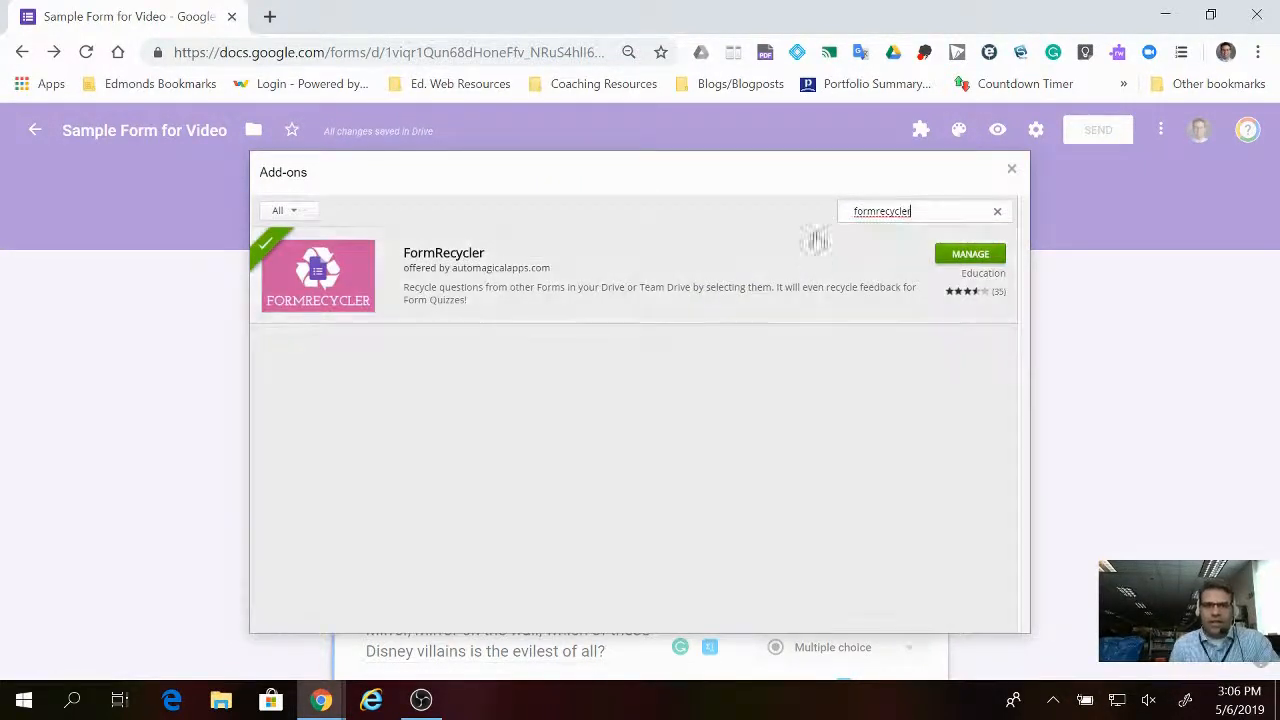
pyautogui.moveTo(578, 297)
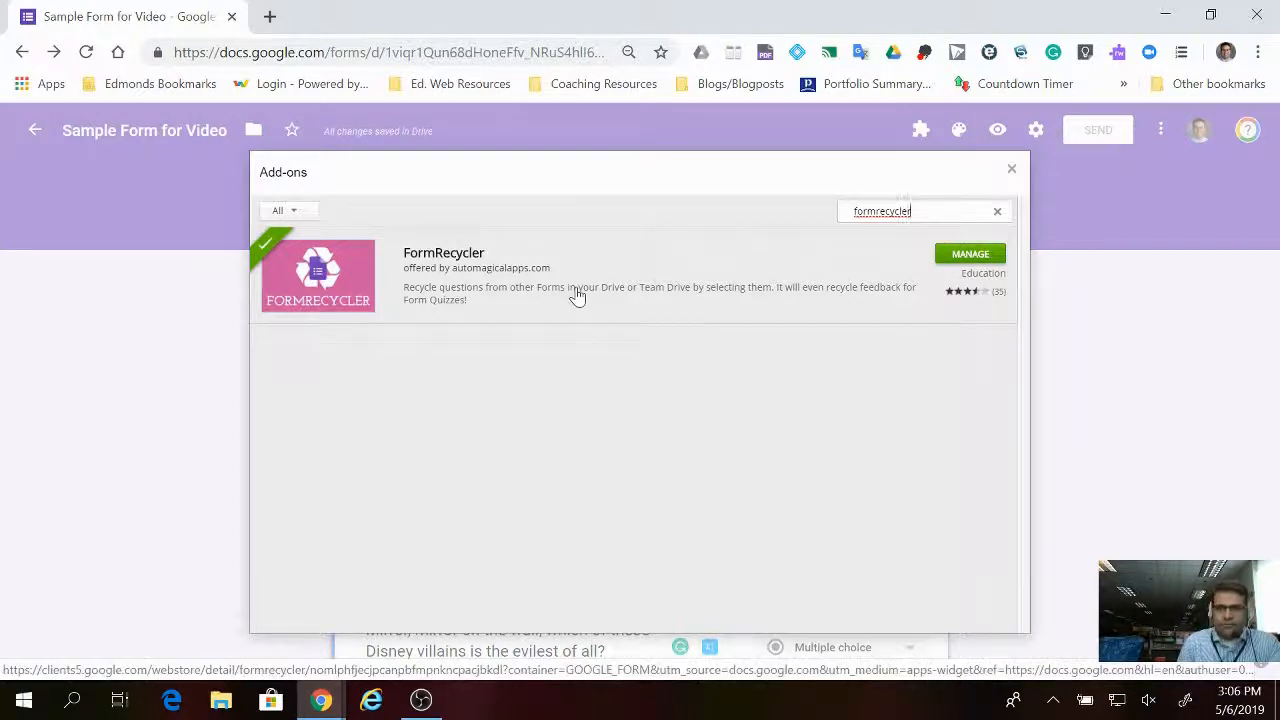
pyautogui.moveTo(968, 267)
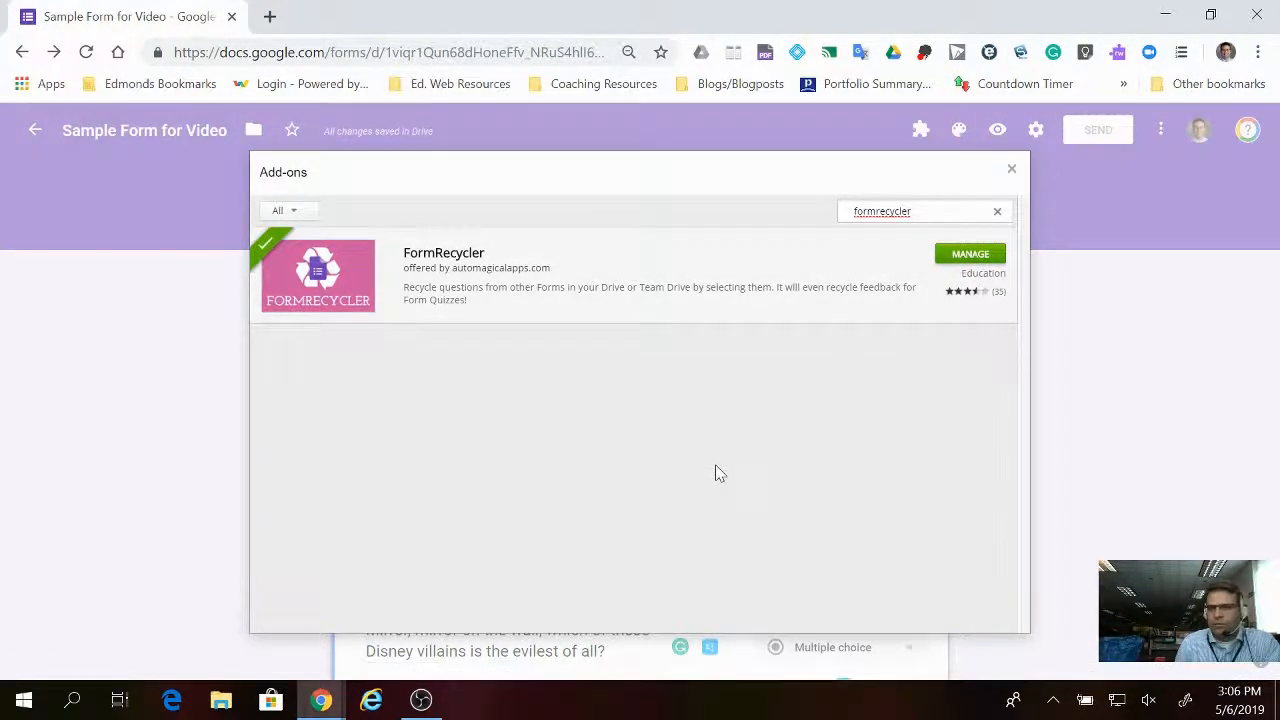
pyautogui.moveTo(1011, 168)
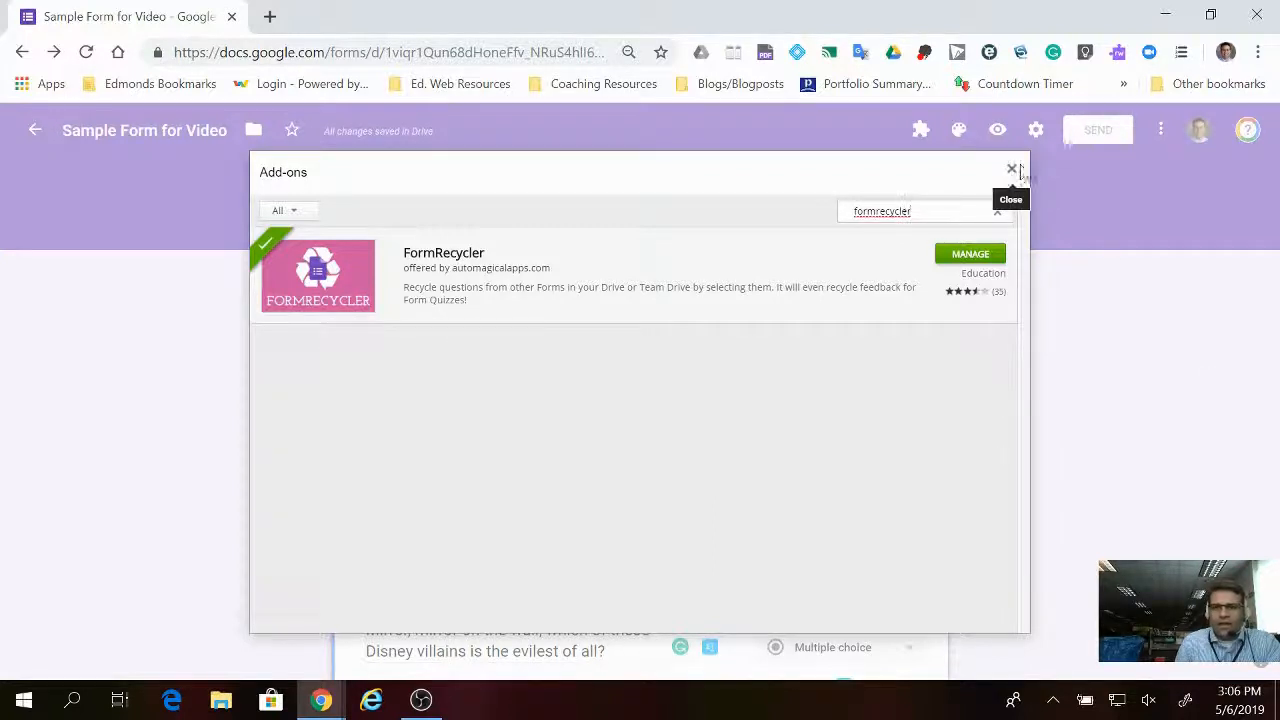
pyautogui.click(1012, 169)
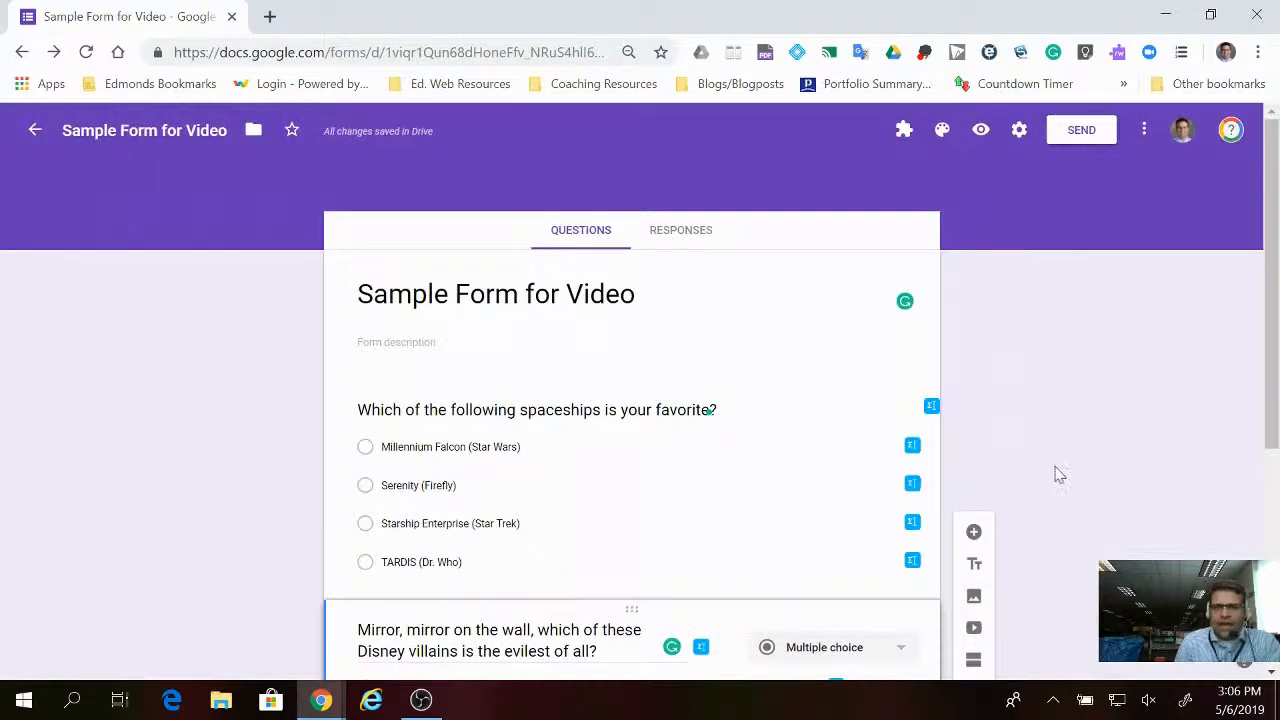
# - Launch FormRecycler from the installed add-ons and start Recycle Form Questions
pyautogui.scroll(-3)
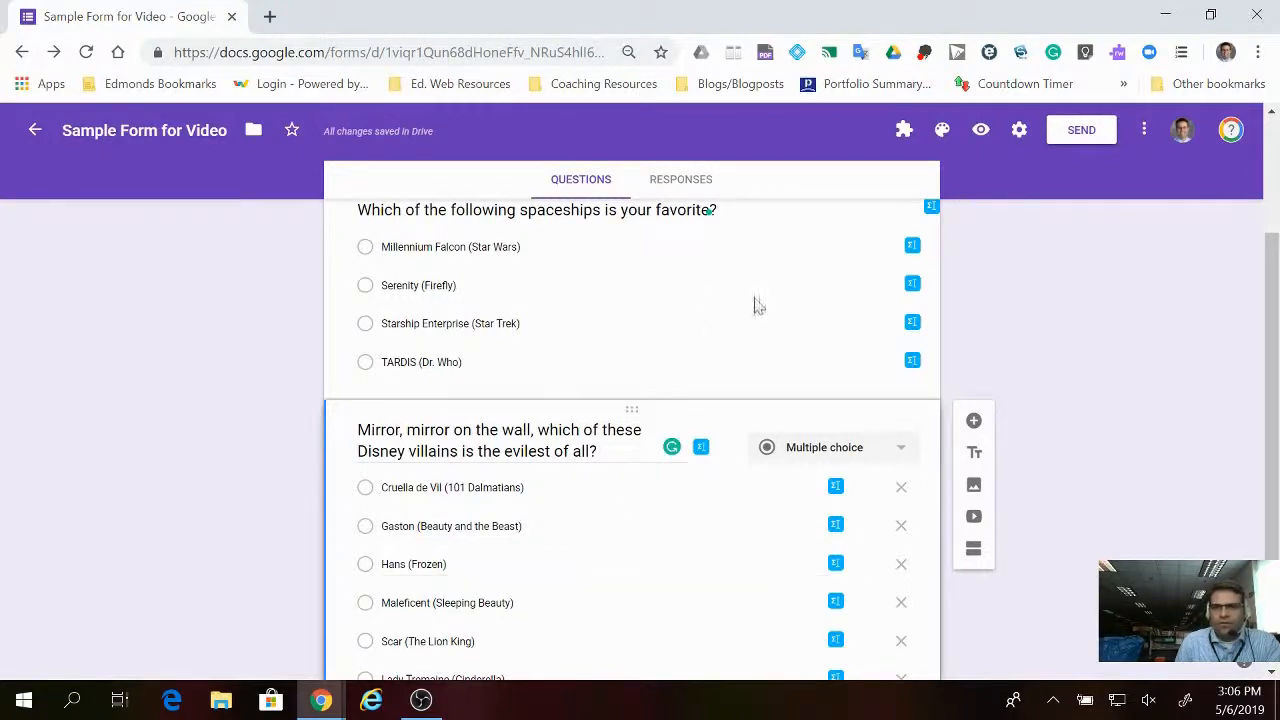
pyautogui.moveTo(871, 349)
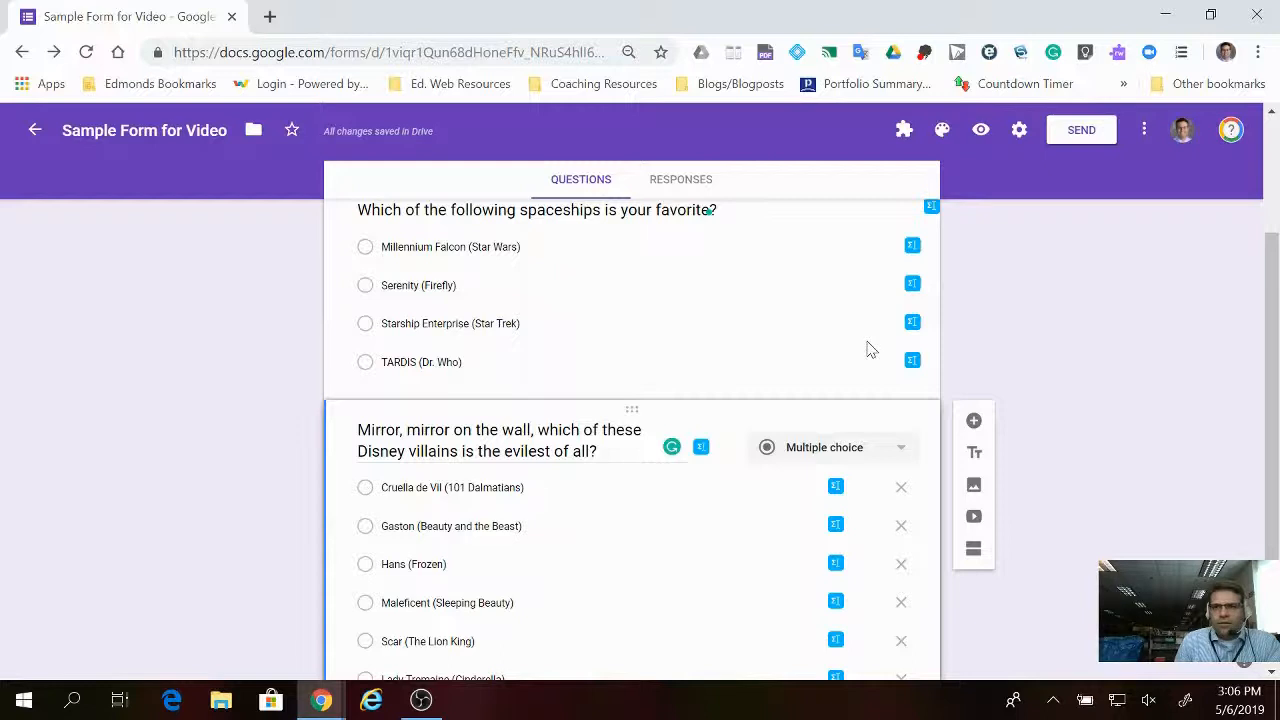
pyautogui.moveTo(903, 135)
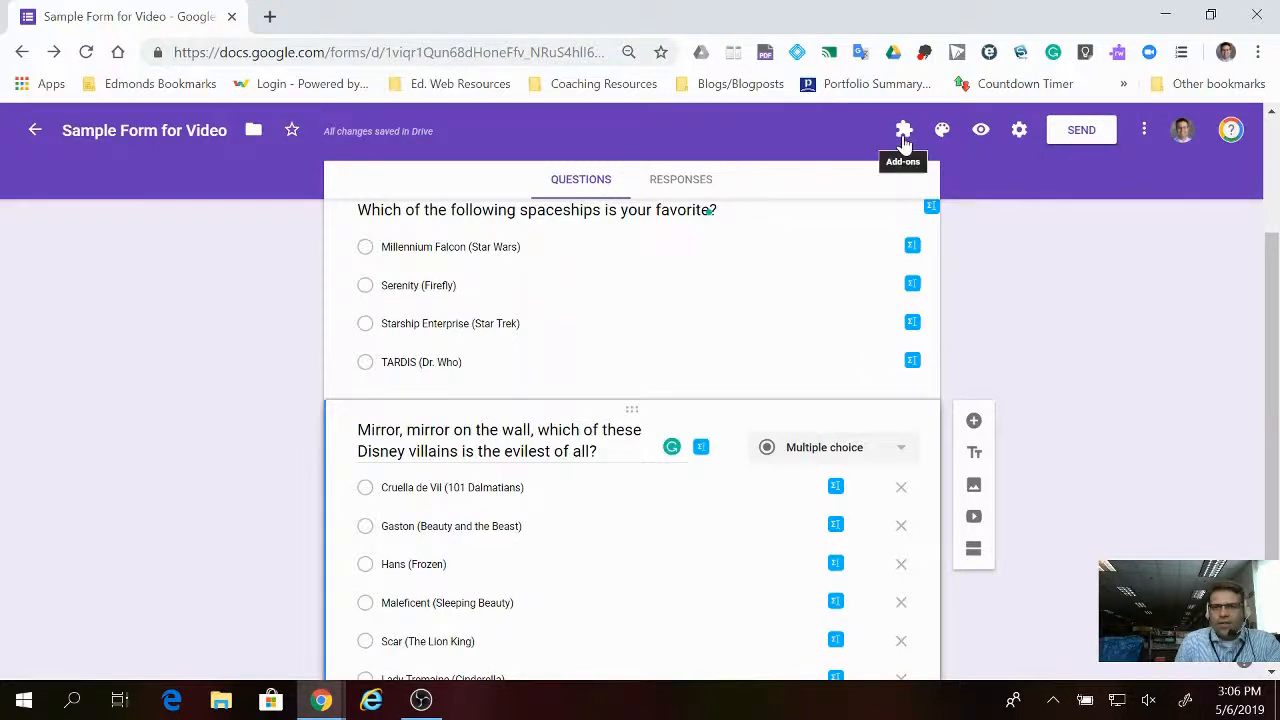
pyautogui.moveTo(906, 133)
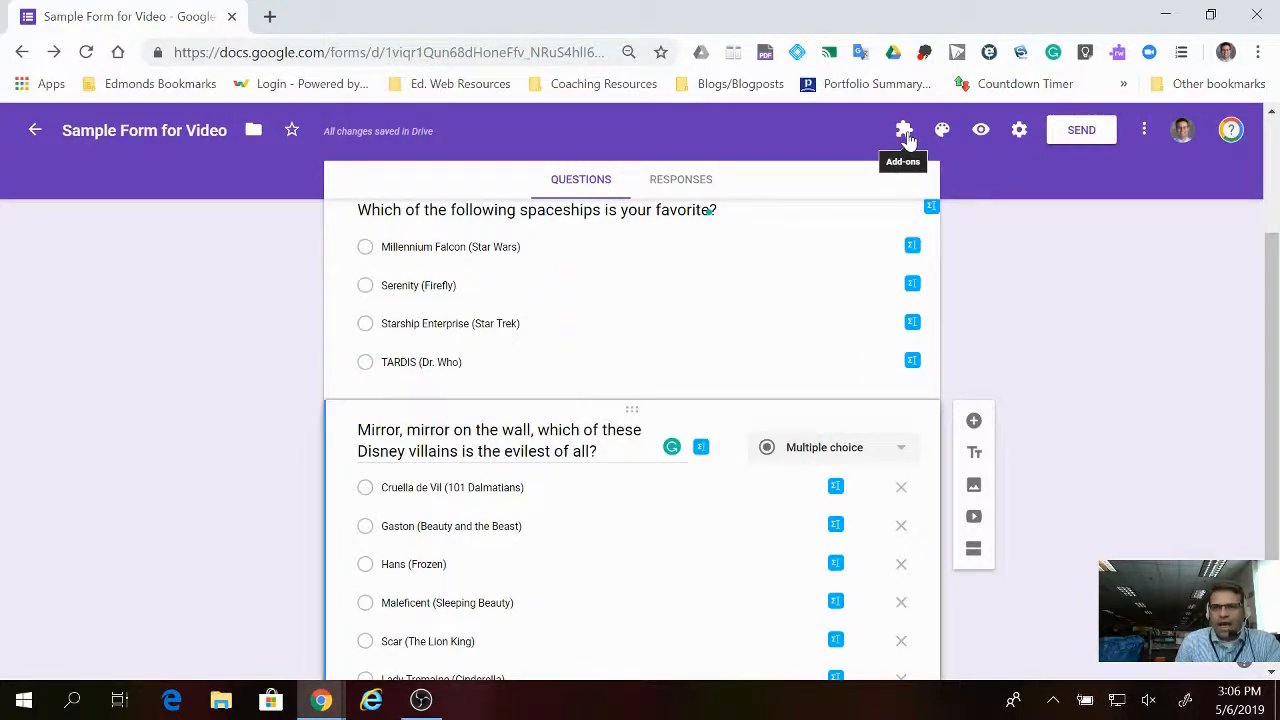
pyautogui.click(903, 130)
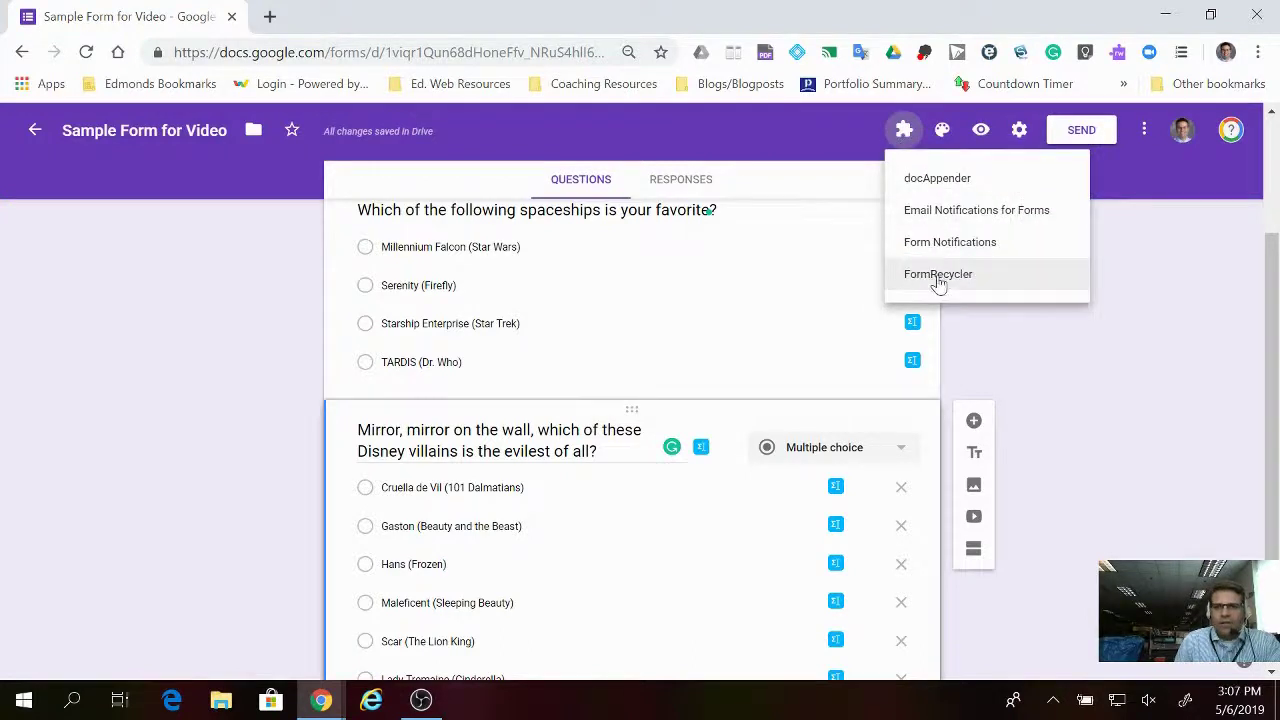
pyautogui.click(938, 274)
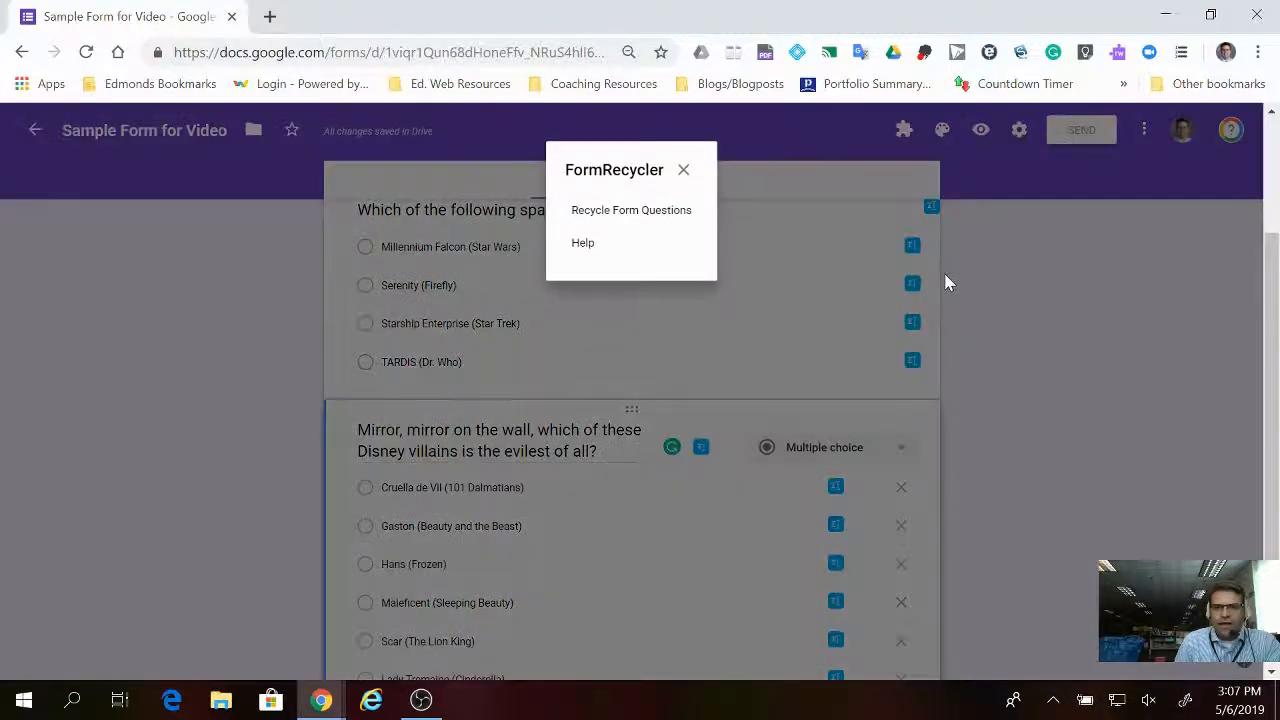
pyautogui.click(630, 210)
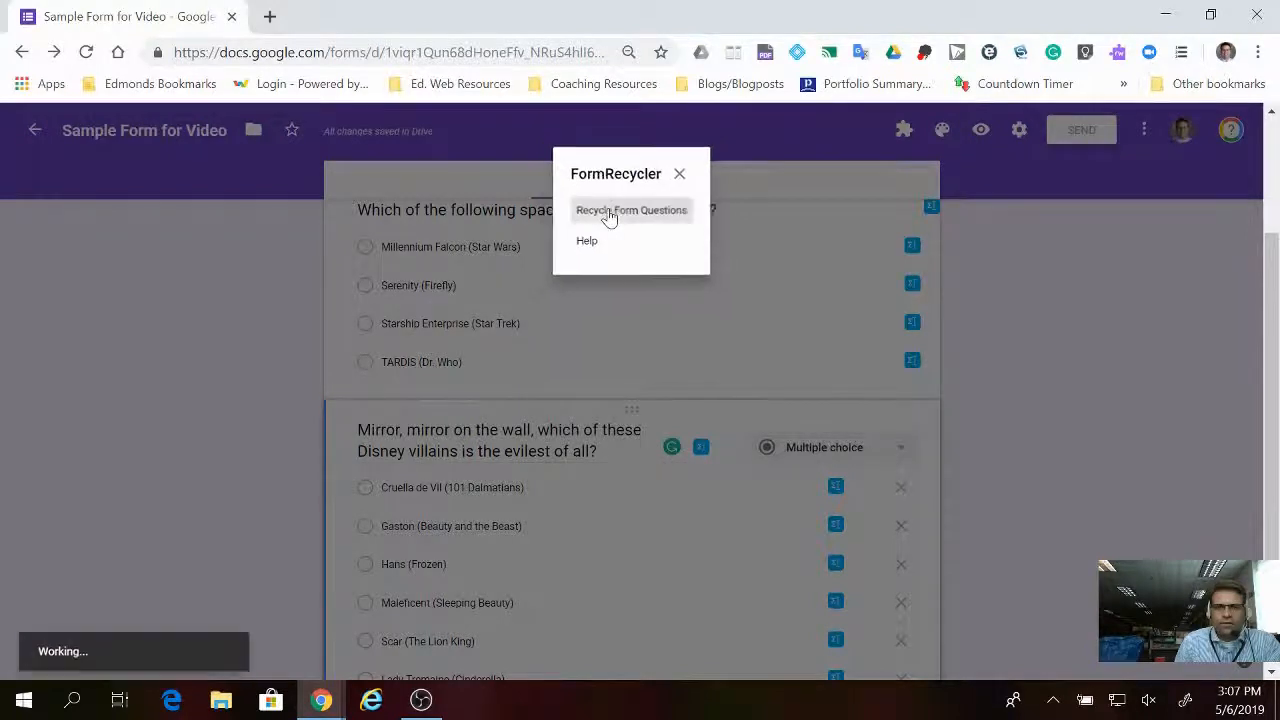
# - Pick the 'What's your entrance song' form as the source for recycled questions
pyautogui.click(631, 210)
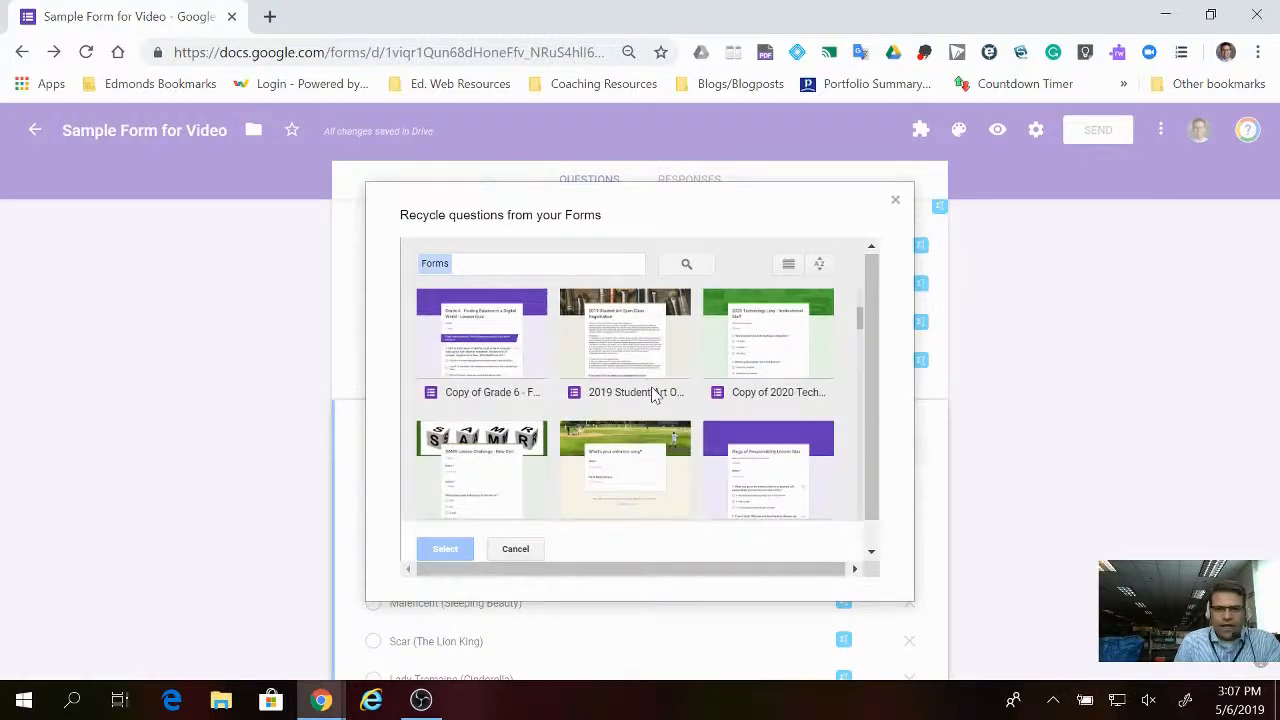
pyautogui.scroll(-3)
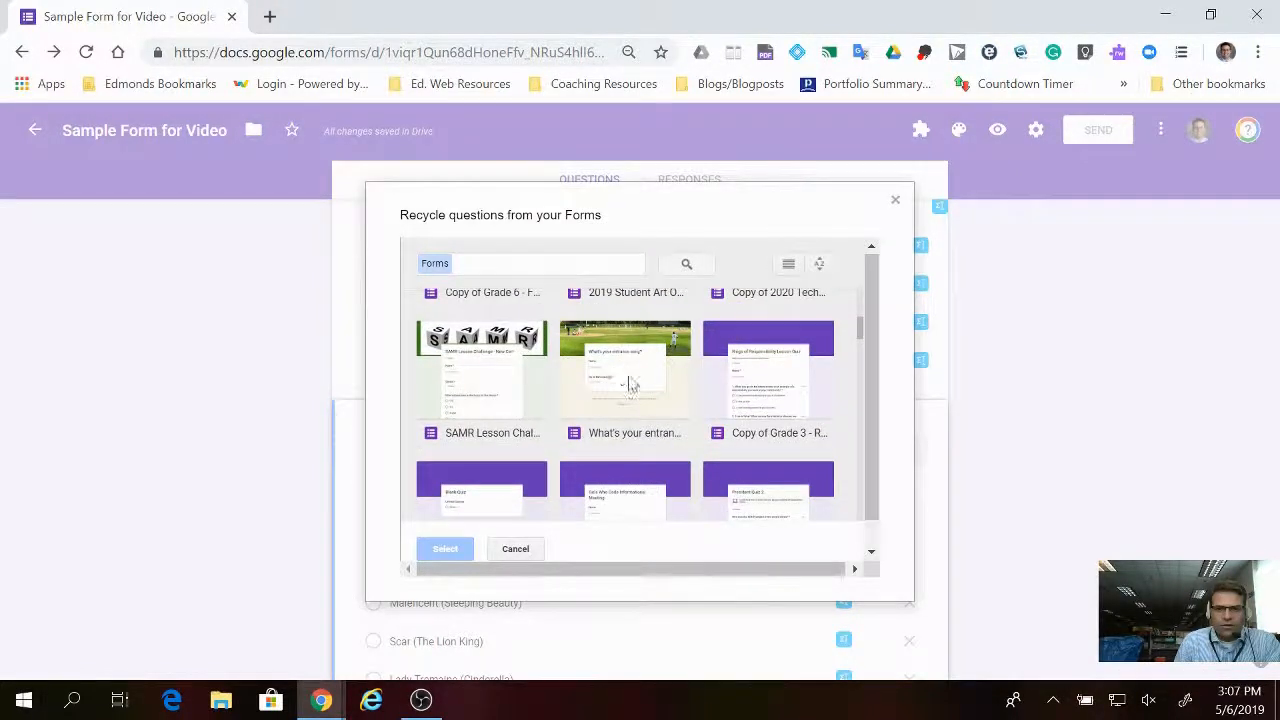
pyautogui.click(625, 375)
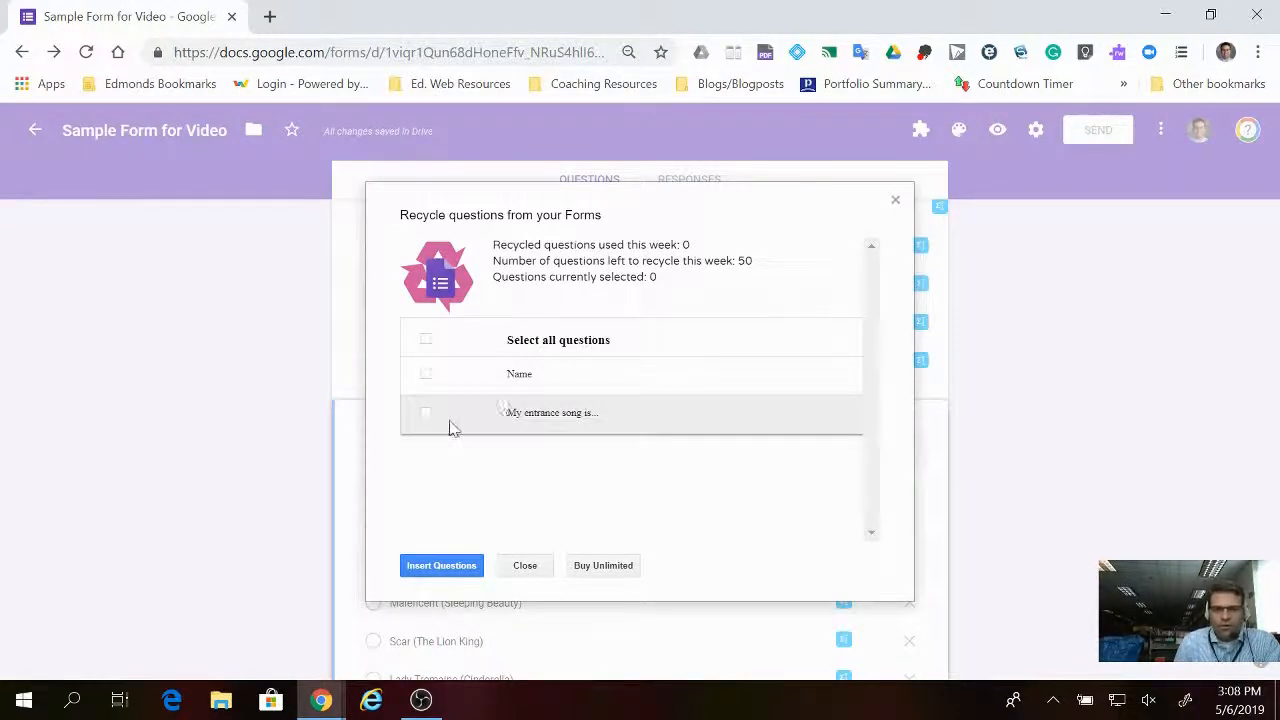
# - Insert the 'My entrance song is...' question into this form and close FormRecycler
pyautogui.click(425, 413)
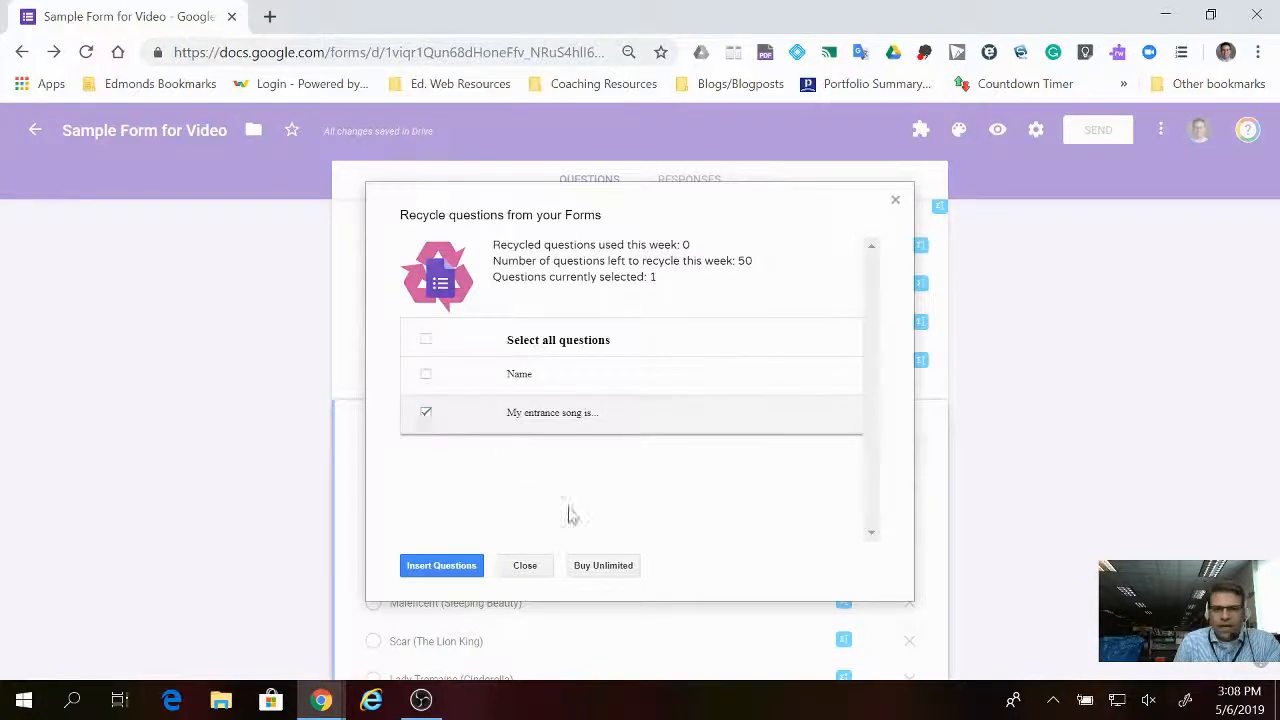
pyautogui.click(441, 565)
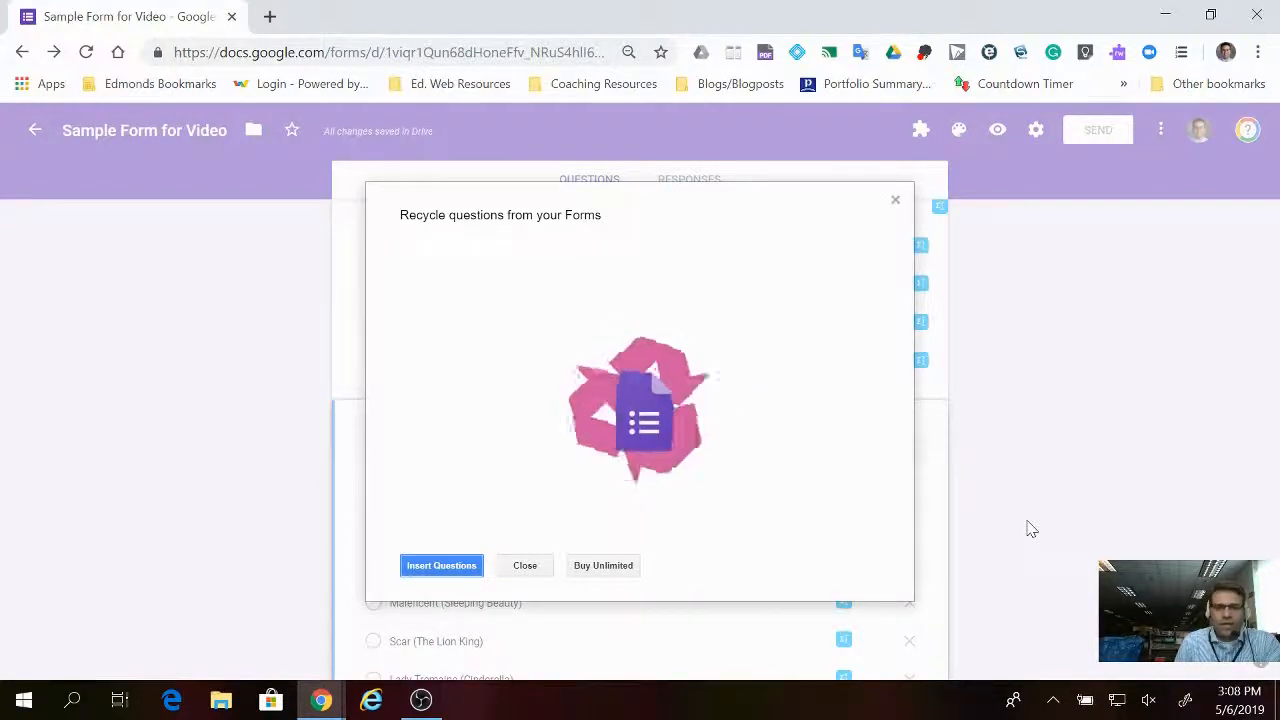
pyautogui.click(524, 565)
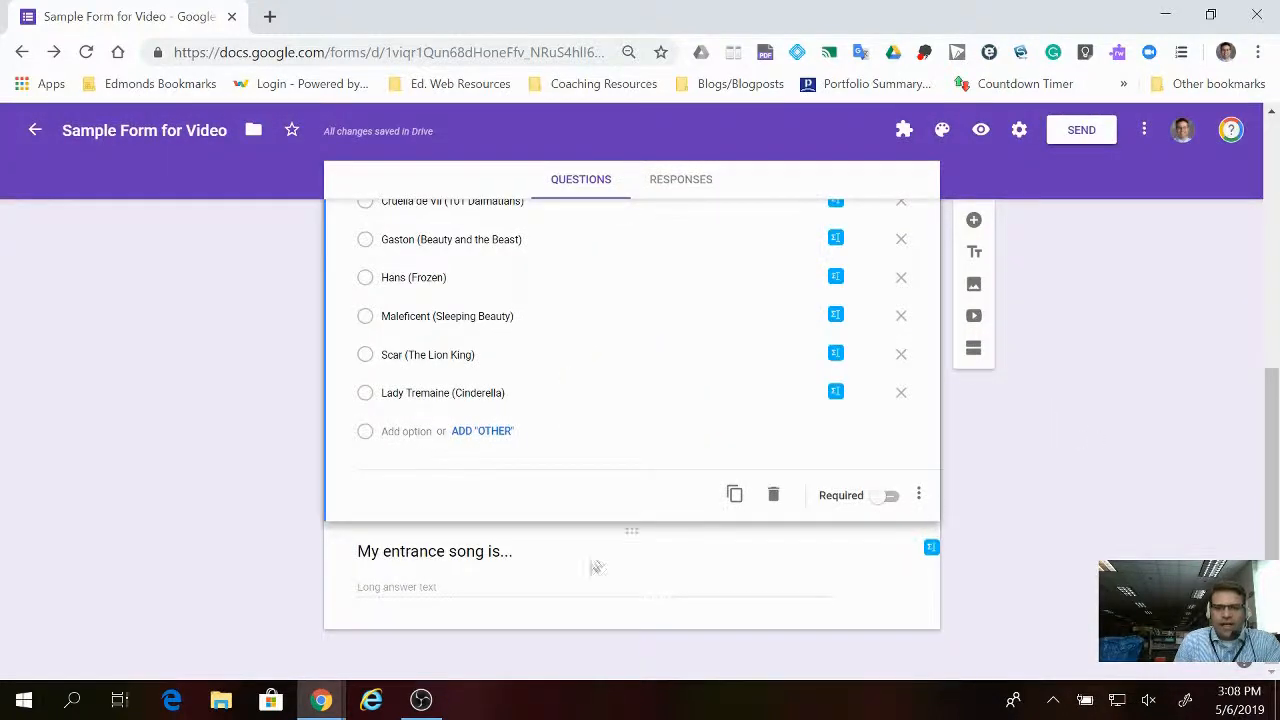
pyautogui.moveTo(414, 594)
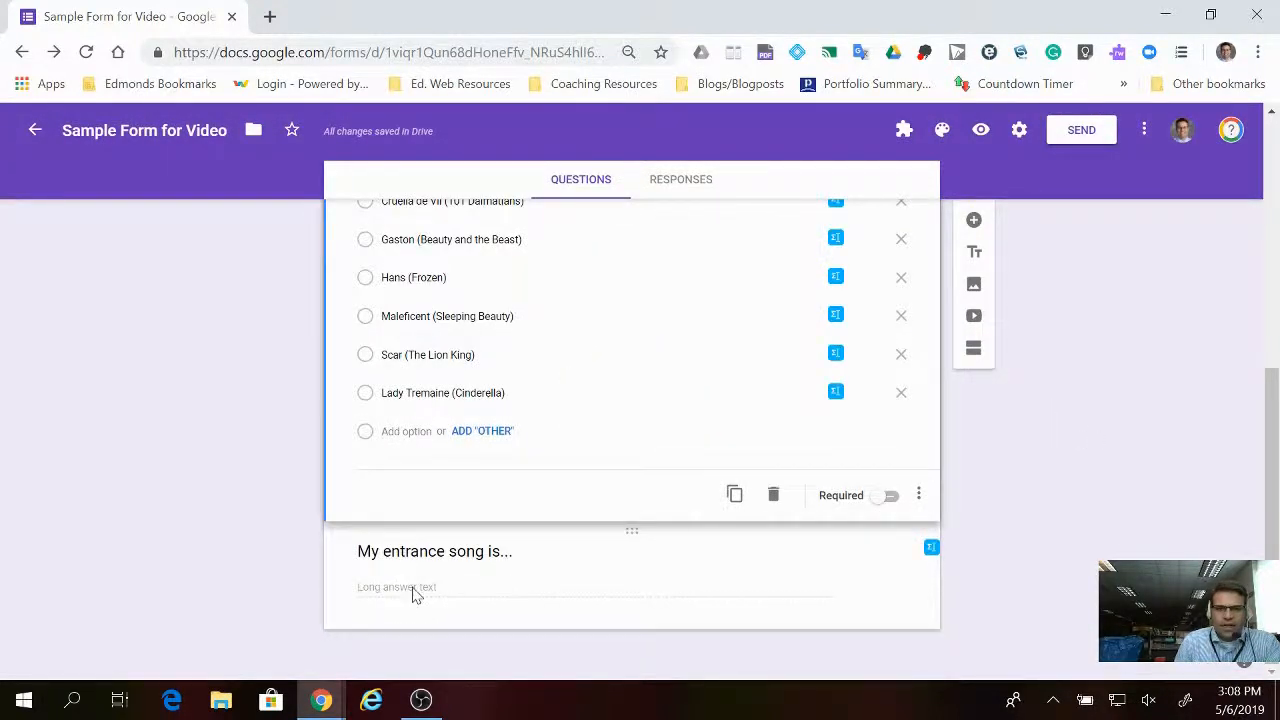